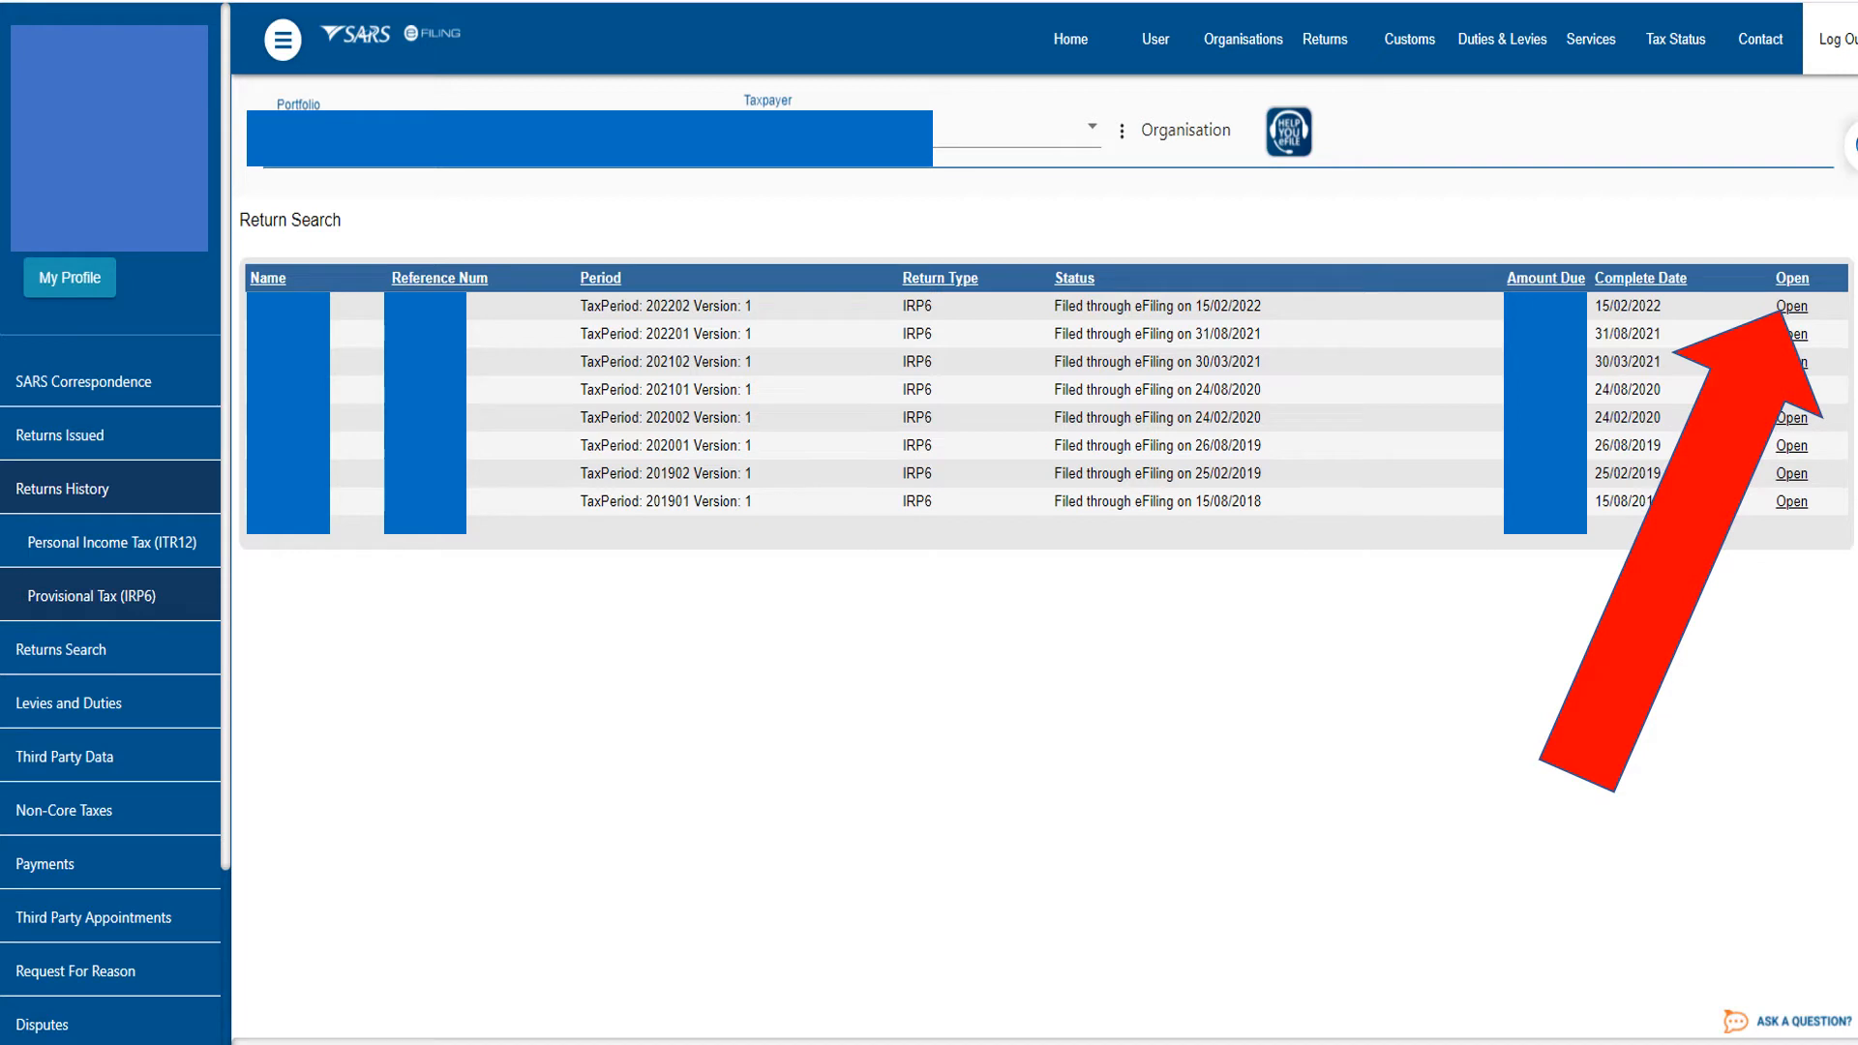
# Open the IRP6 provisional tax return for tax period 202202 from Return Search.
pyautogui.click(1790, 306)
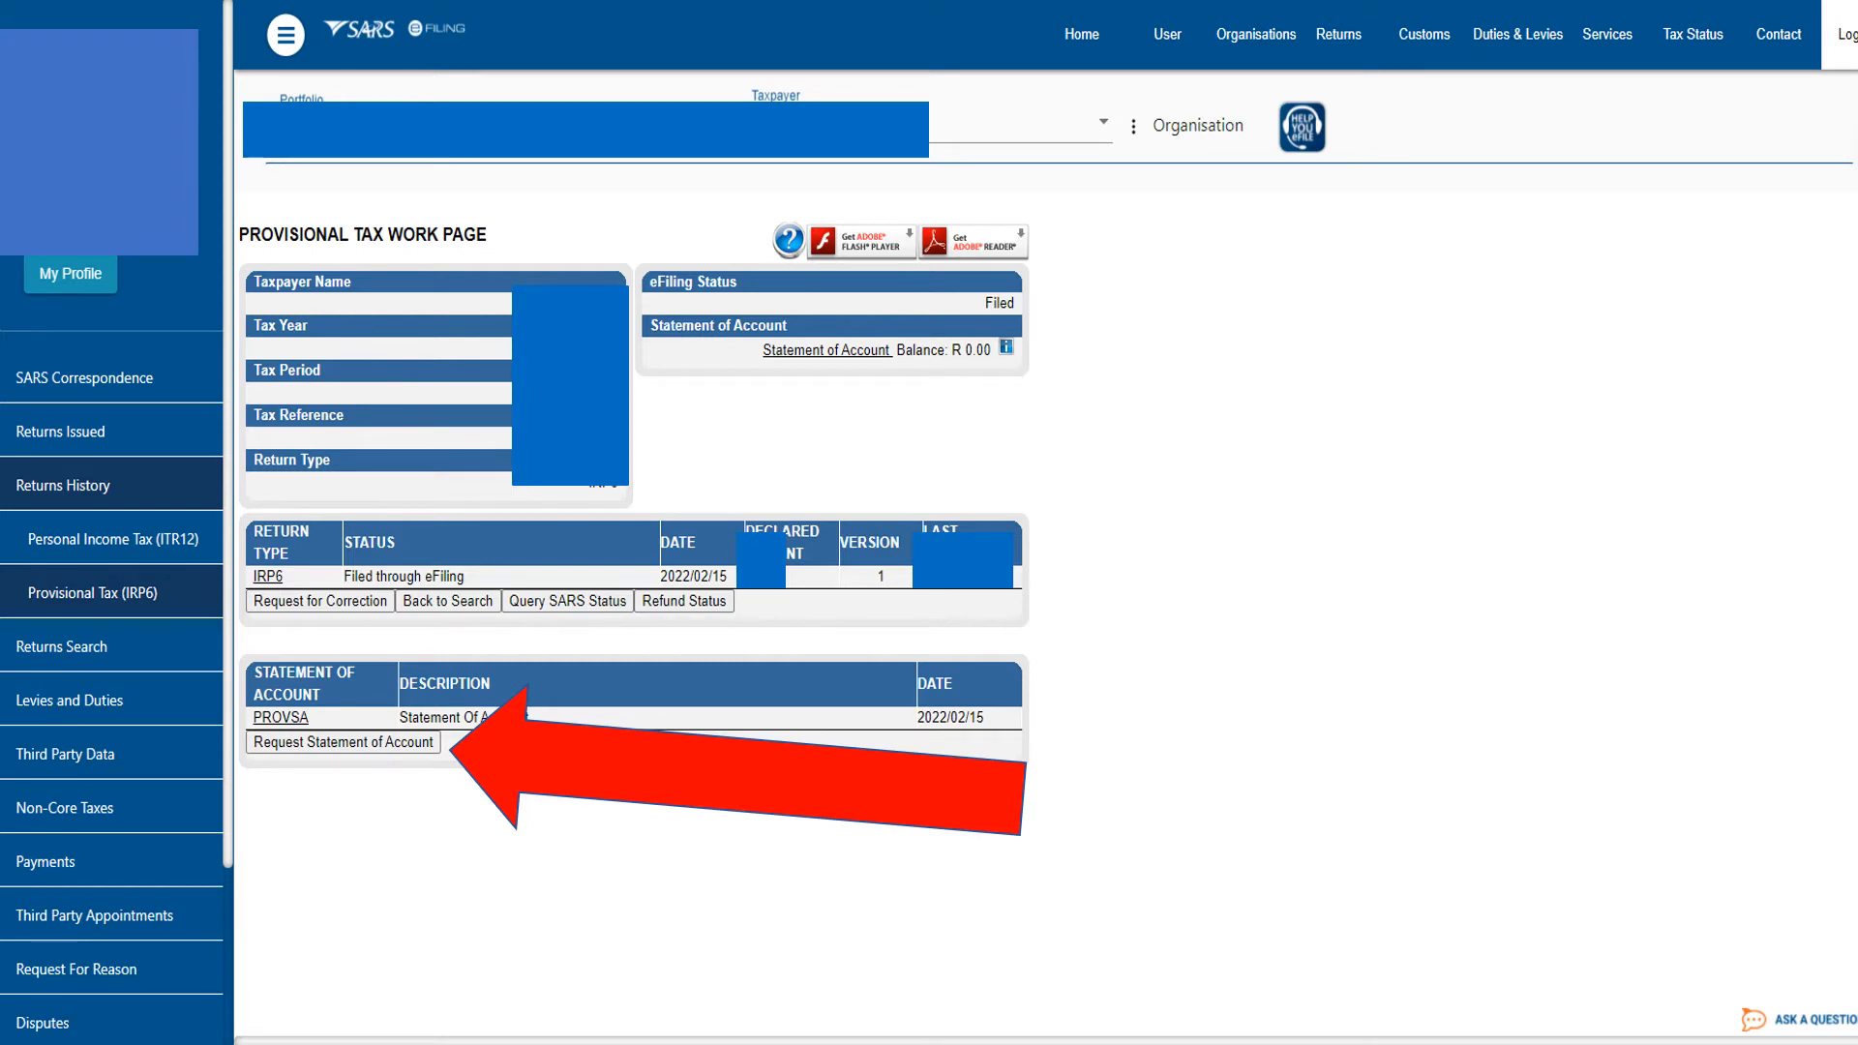
# Start a statement of account request from the Provisional Tax Work Page.
pyautogui.click(342, 744)
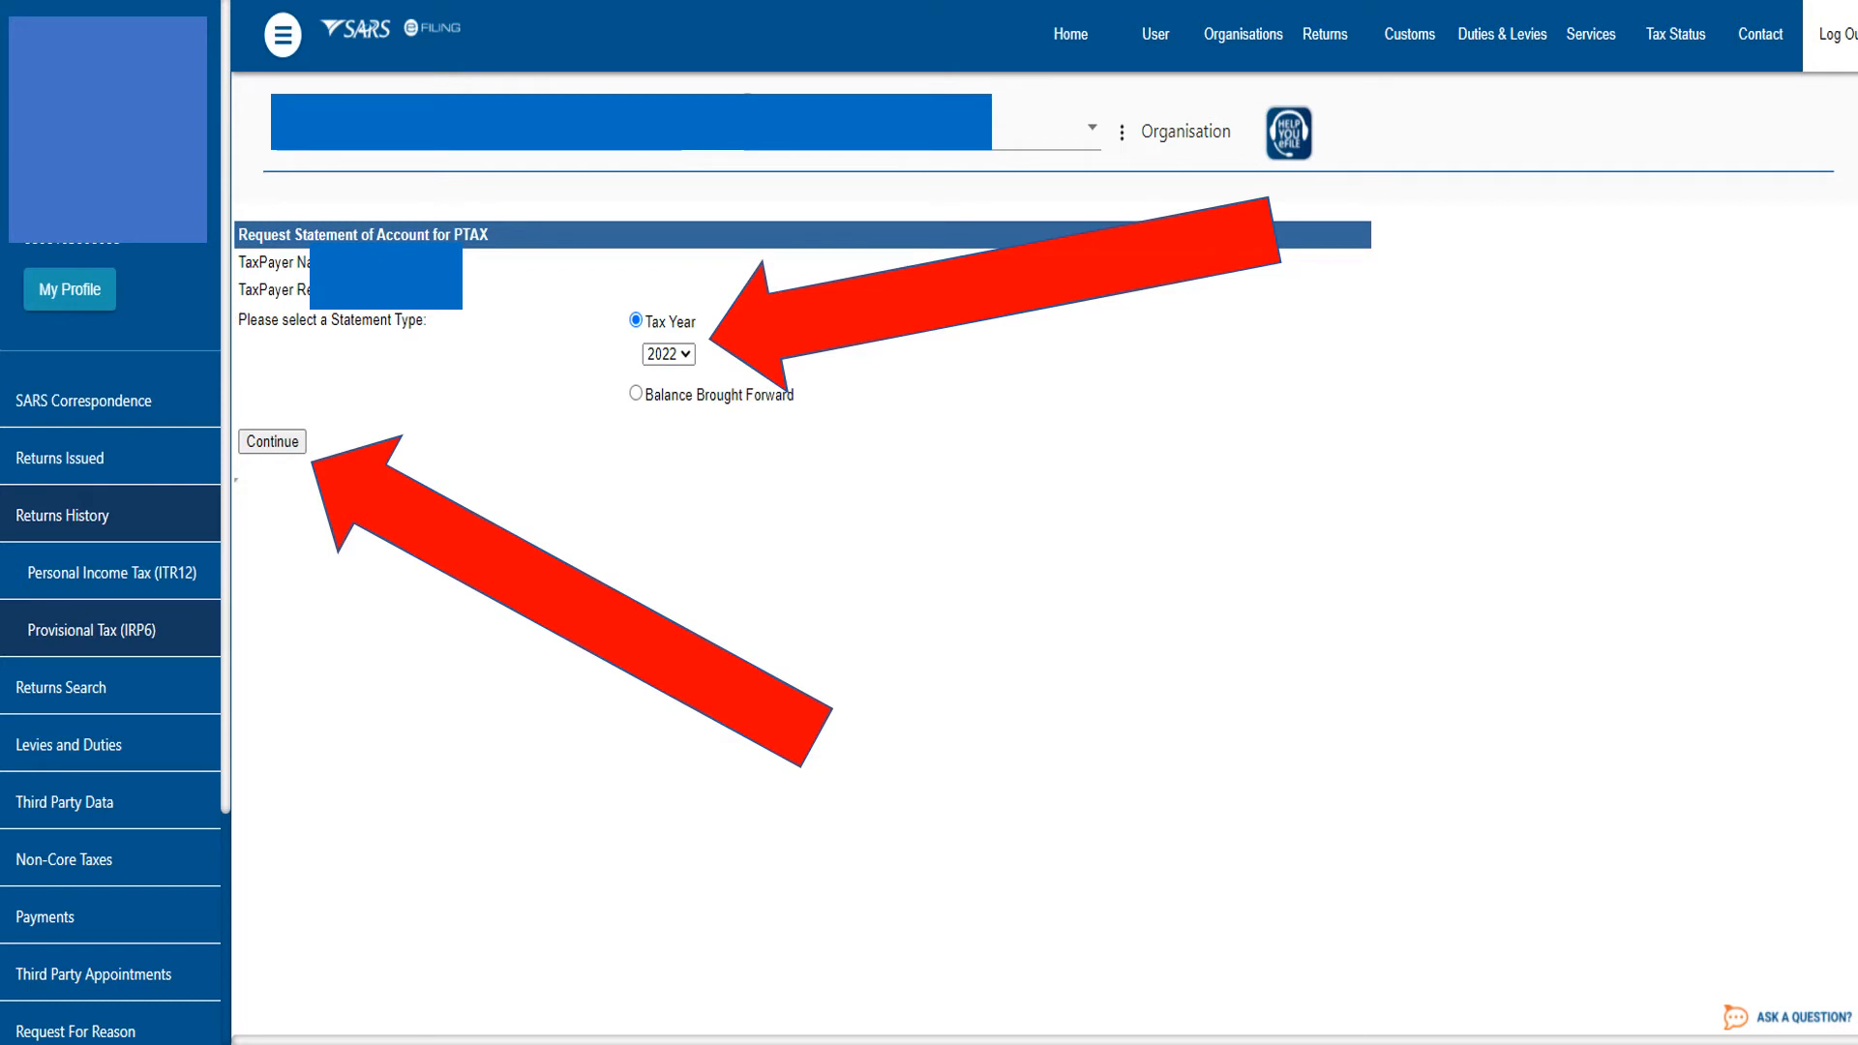
# Submit the request for tax year 2022 and view the generated statement of account.
pyautogui.click(271, 441)
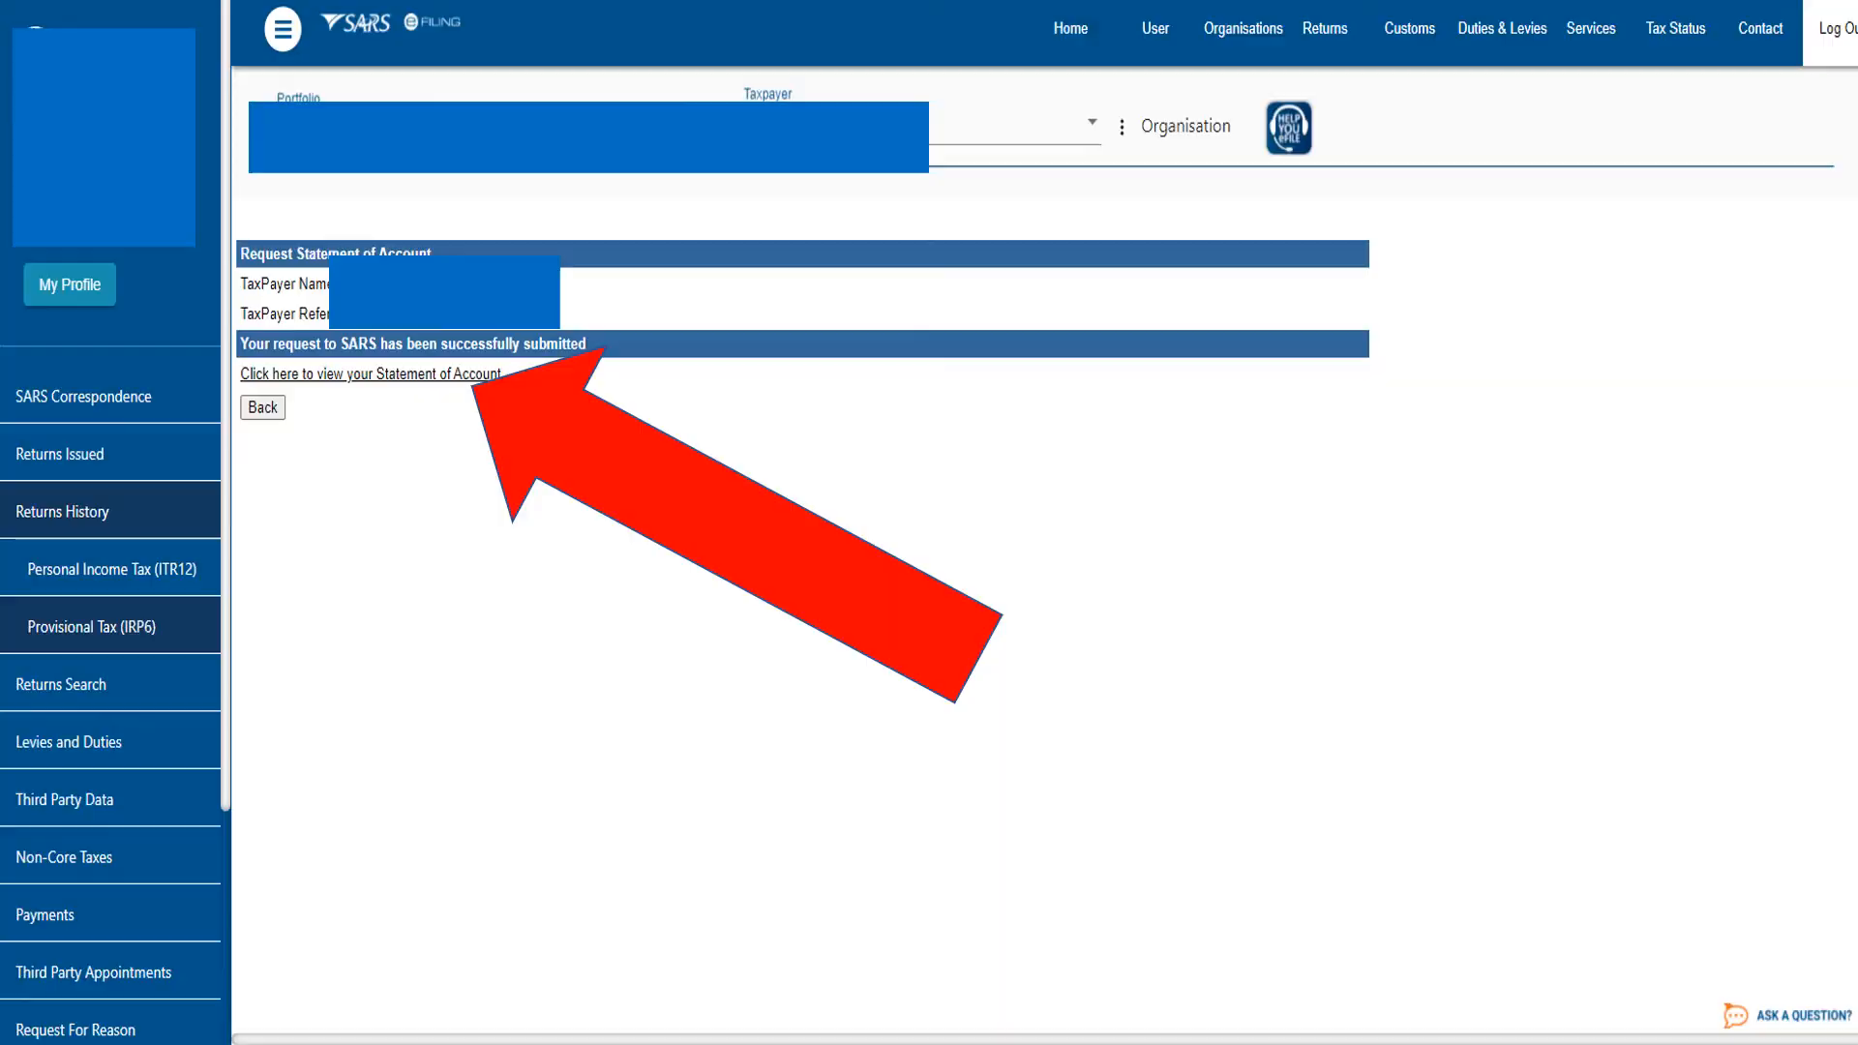
pyautogui.click(372, 374)
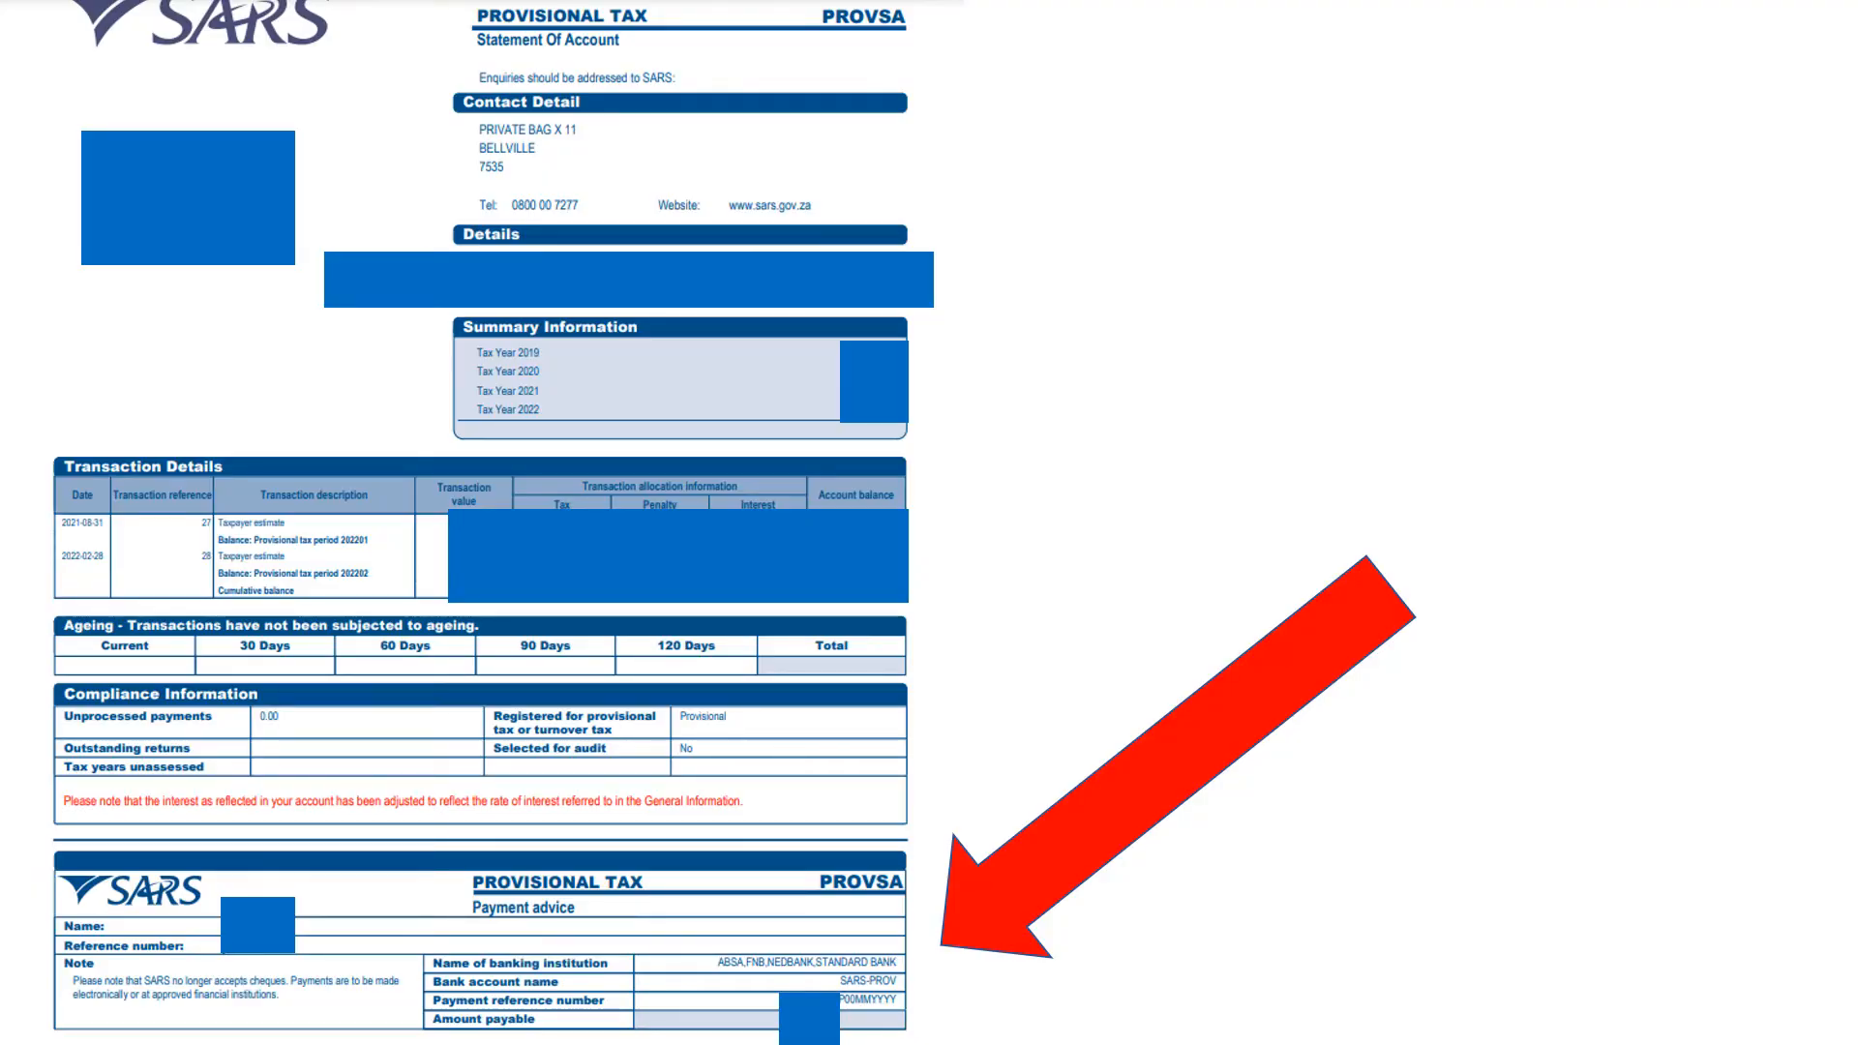